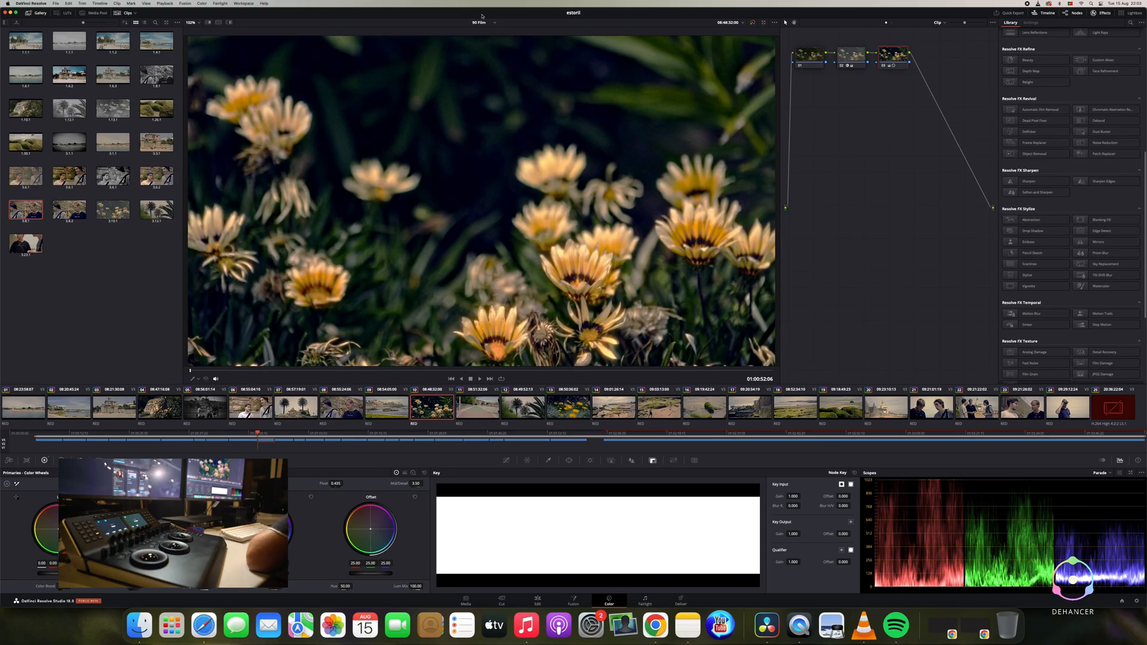
# - Switch the viewer to the BW film timeline to show the monochrome flower clip
pyautogui.click(481, 22)
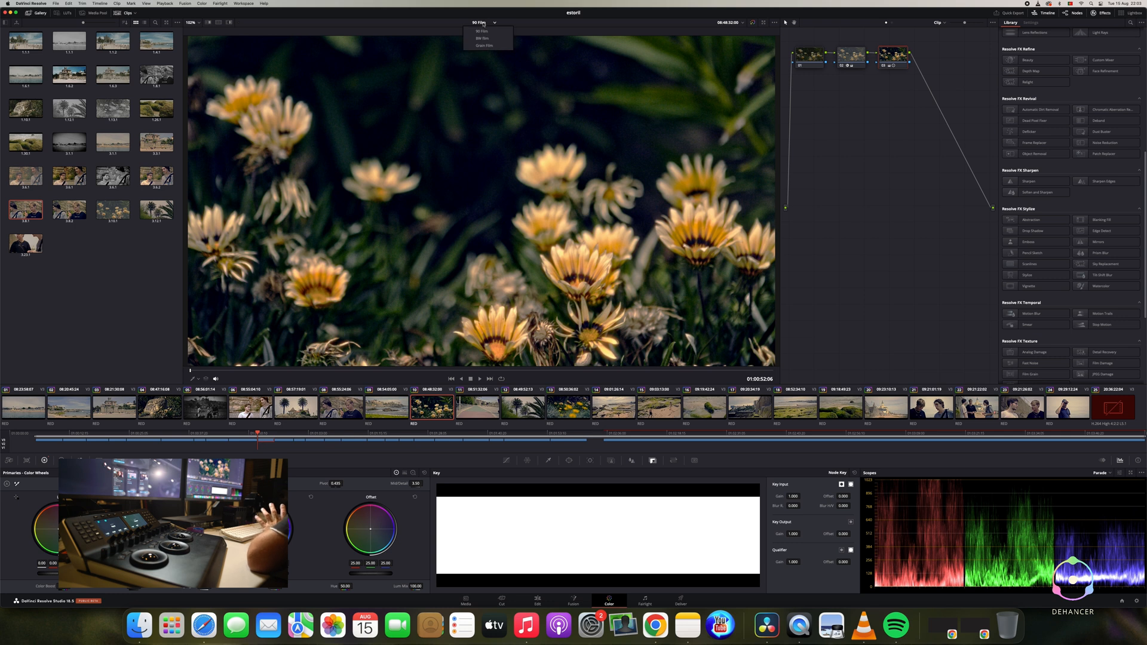
pyautogui.moveTo(485, 38)
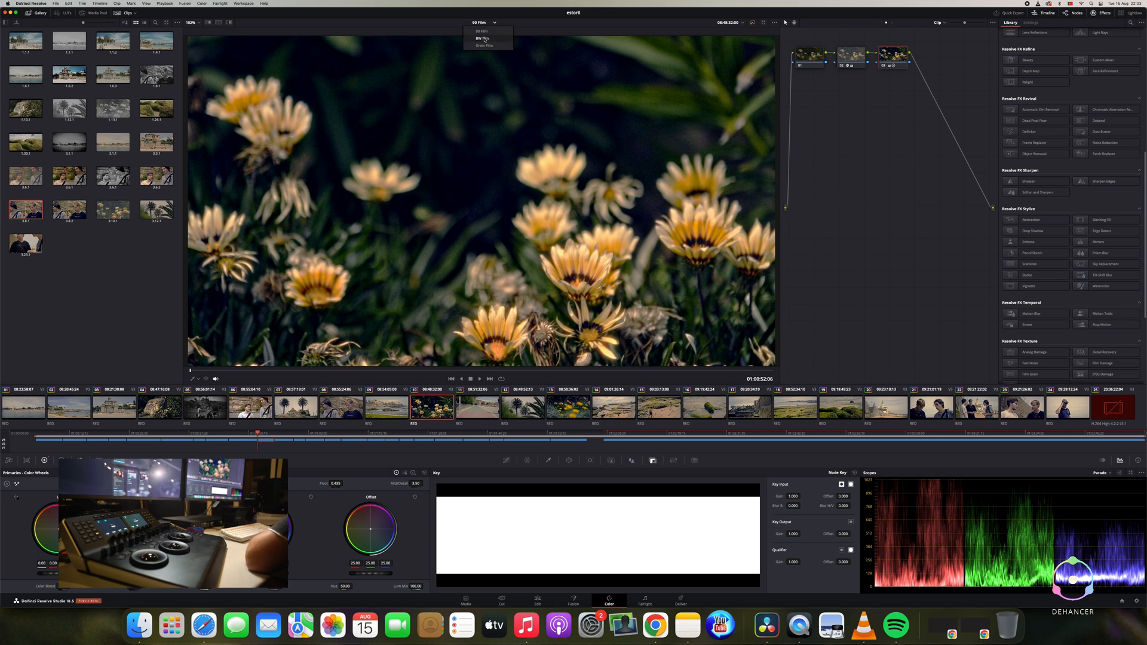
pyautogui.click(483, 39)
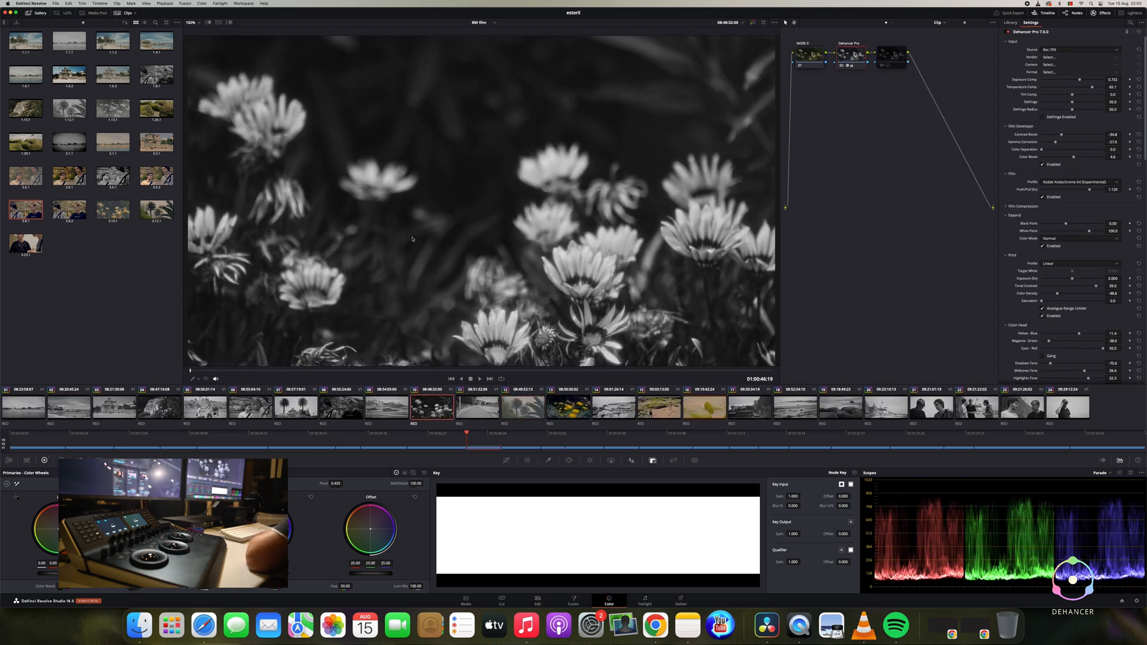
# - Open the timeline list to move to the Grain Film timeline's Kodak Ultramax 400 clip
pyautogui.click(483, 22)
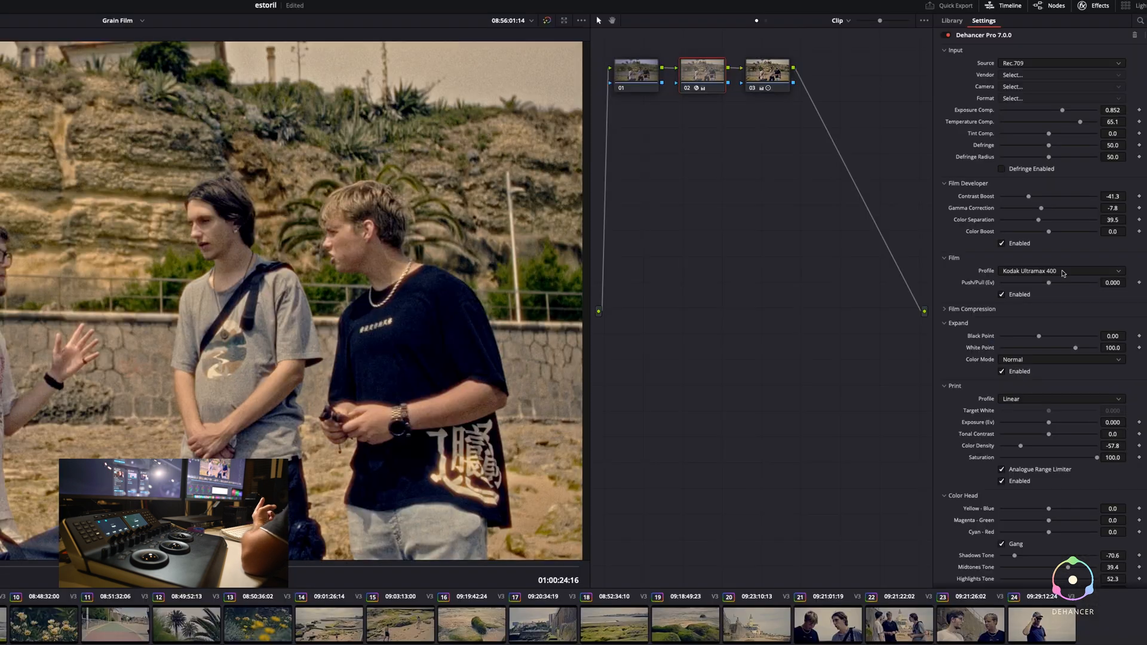
# - Review the Print Profile options, then show the close-up clip's grain, halation and bloom settings
pyautogui.click(1060, 271)
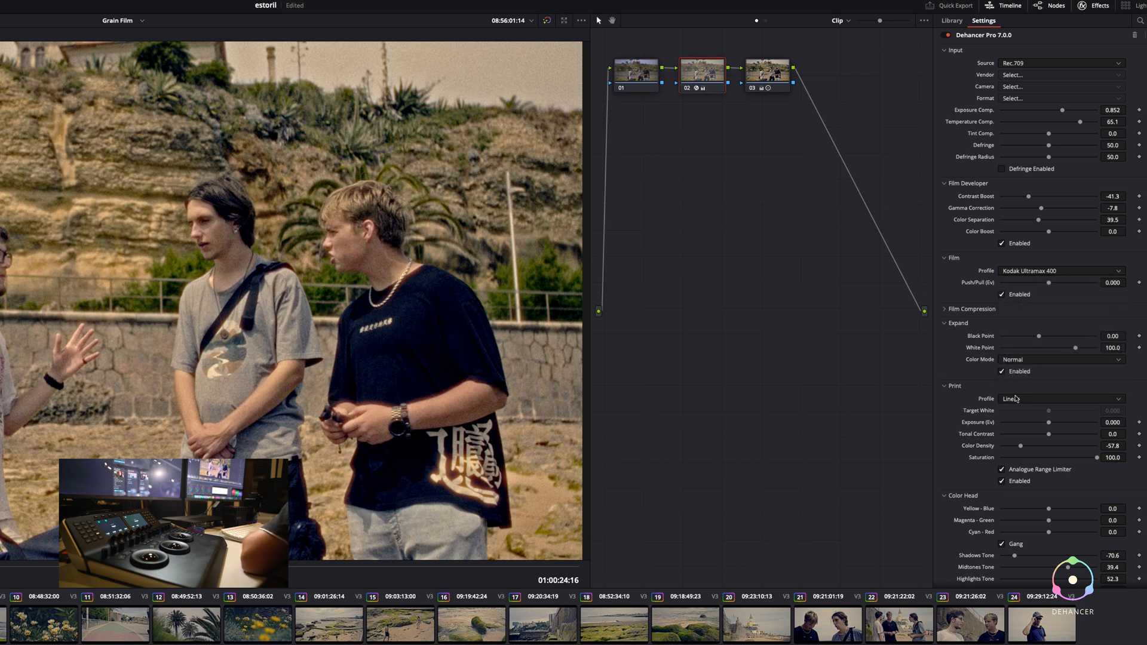
pyautogui.click(1059, 398)
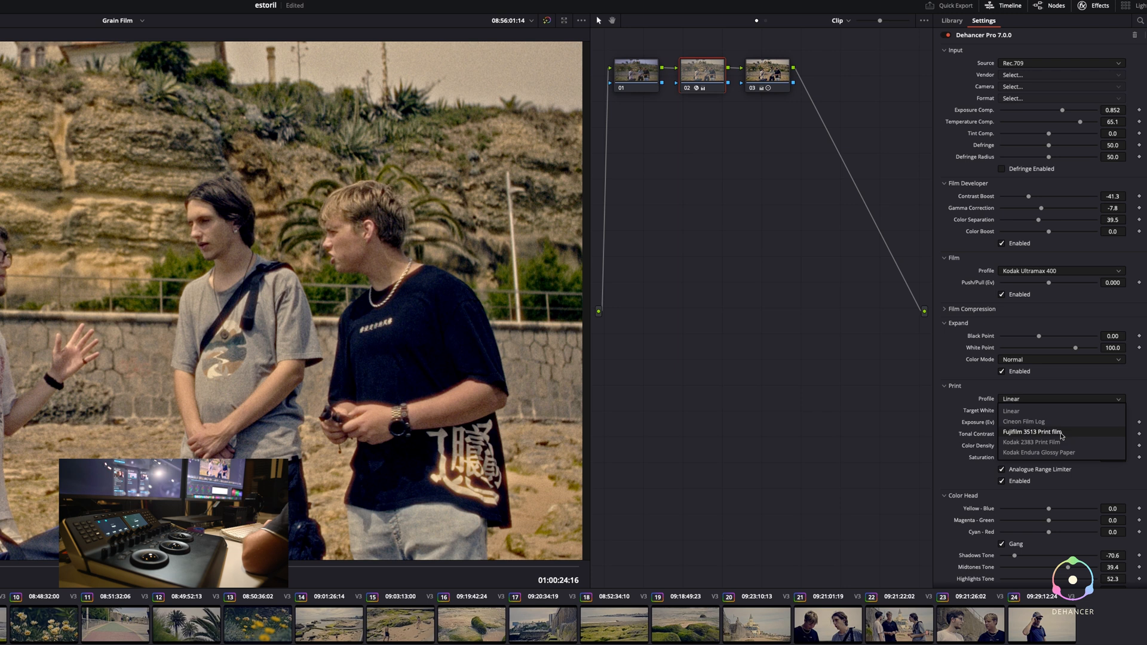
pyautogui.click(1032, 431)
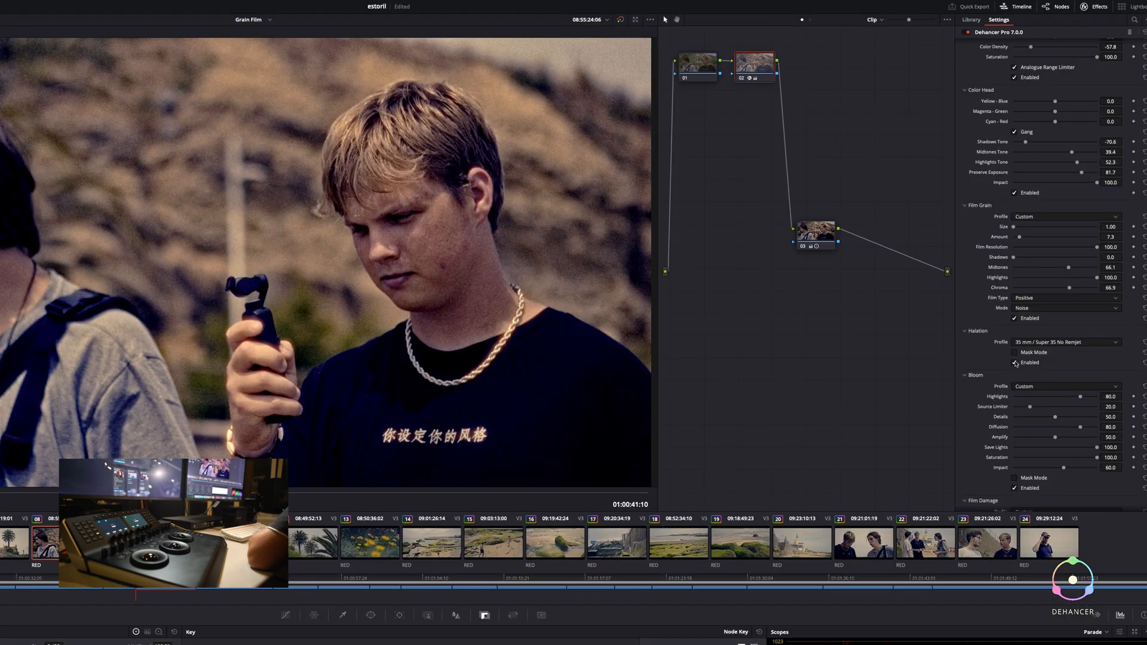
# - Select node 03 for the Library and bring up the mossy rocks clip
pyautogui.click(1064, 341)
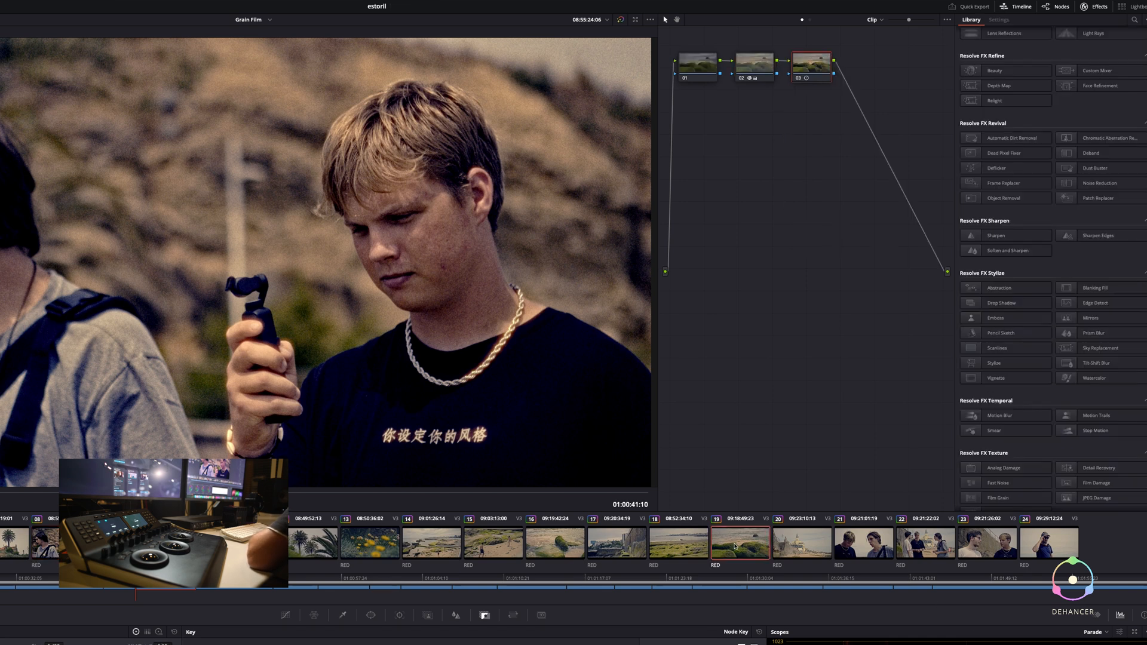
pyautogui.click(740, 540)
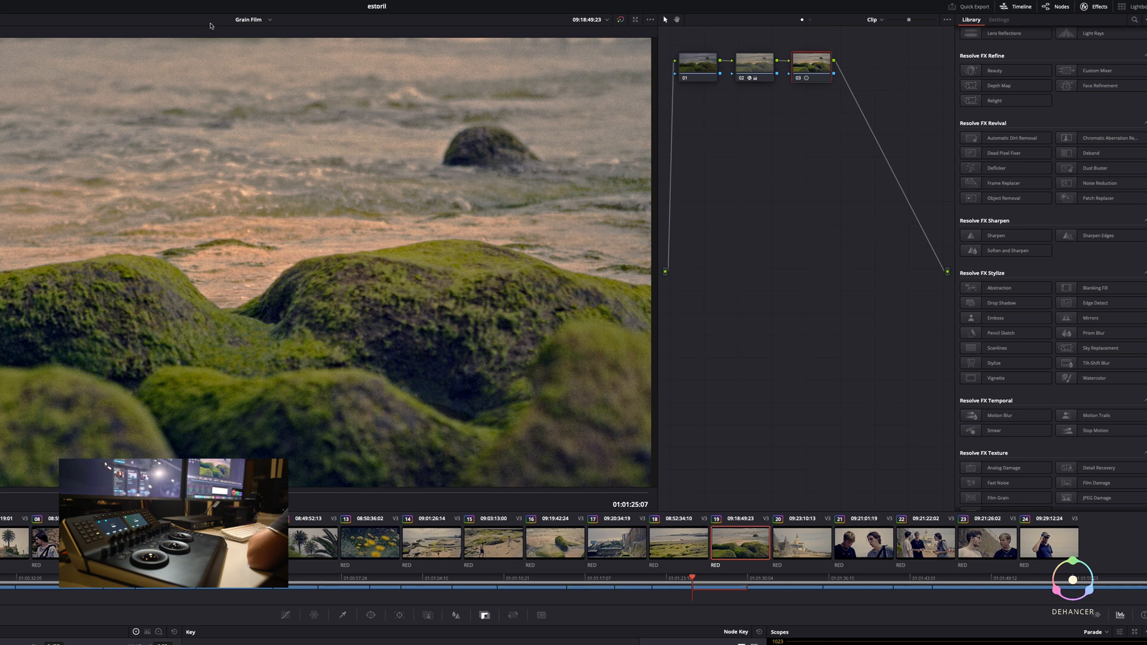
pyautogui.click(268, 20)
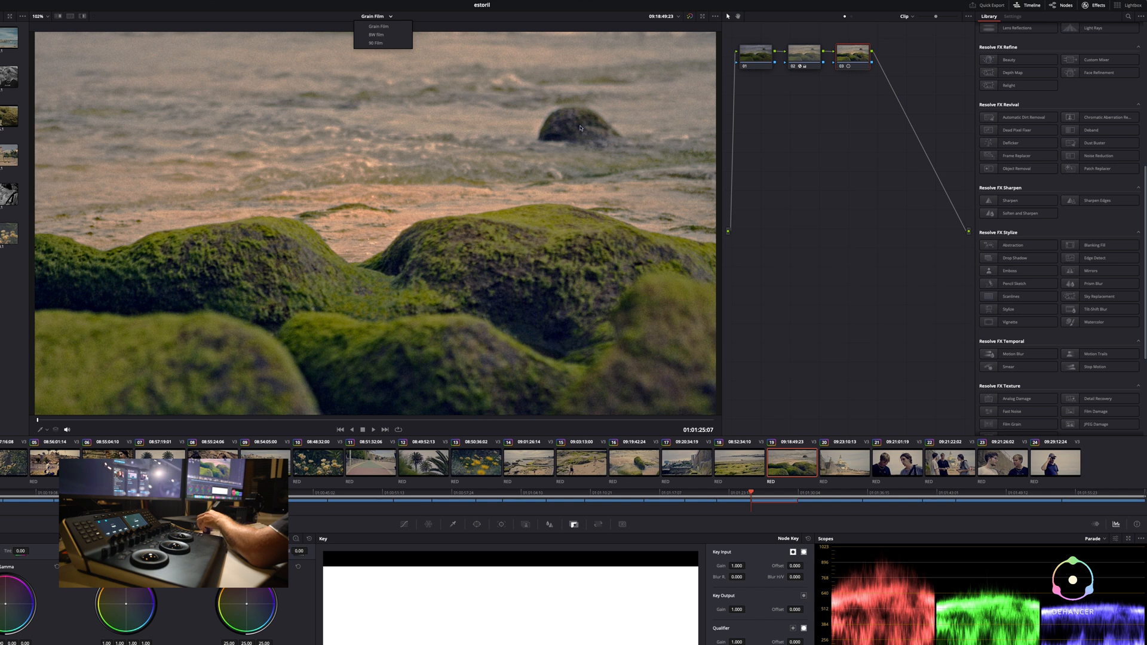
# - Stay on Grain Film and bring up the yellow-flower clip's node 02 Dehancer settings
pyautogui.click(378, 26)
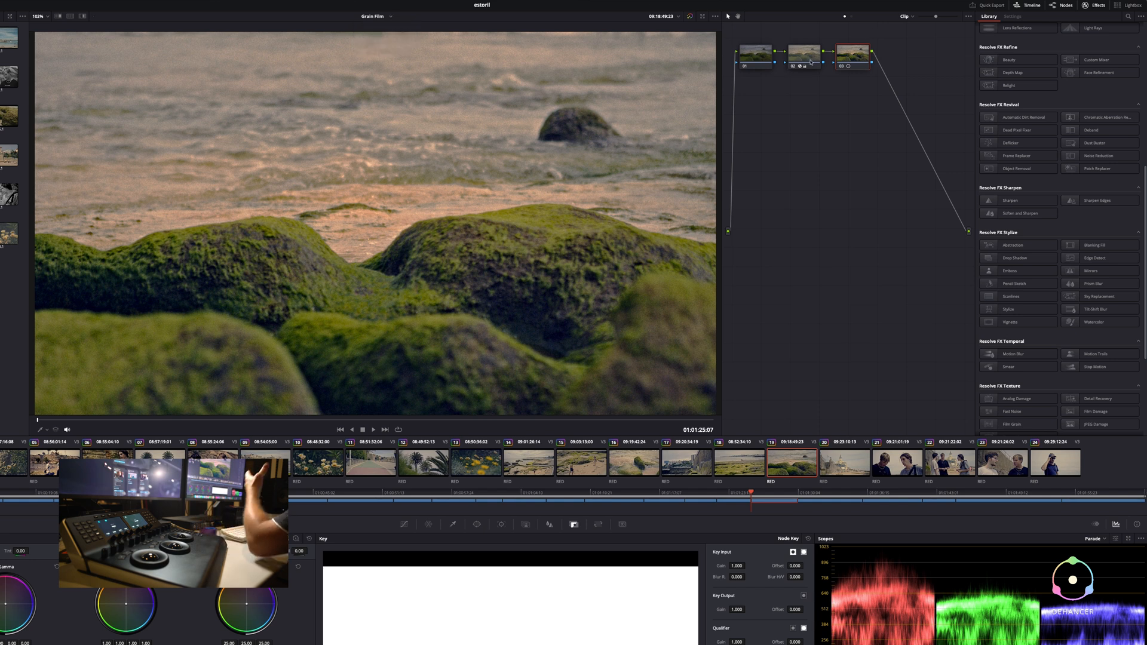
pyautogui.click(1012, 16)
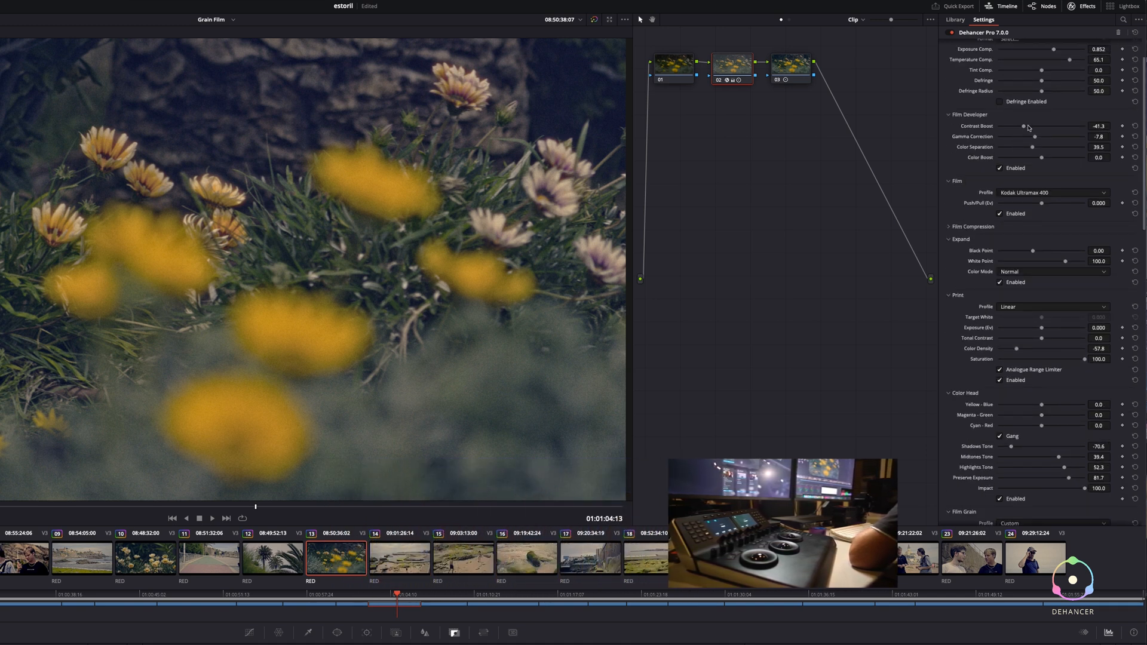
pyautogui.moveTo(1013, 130)
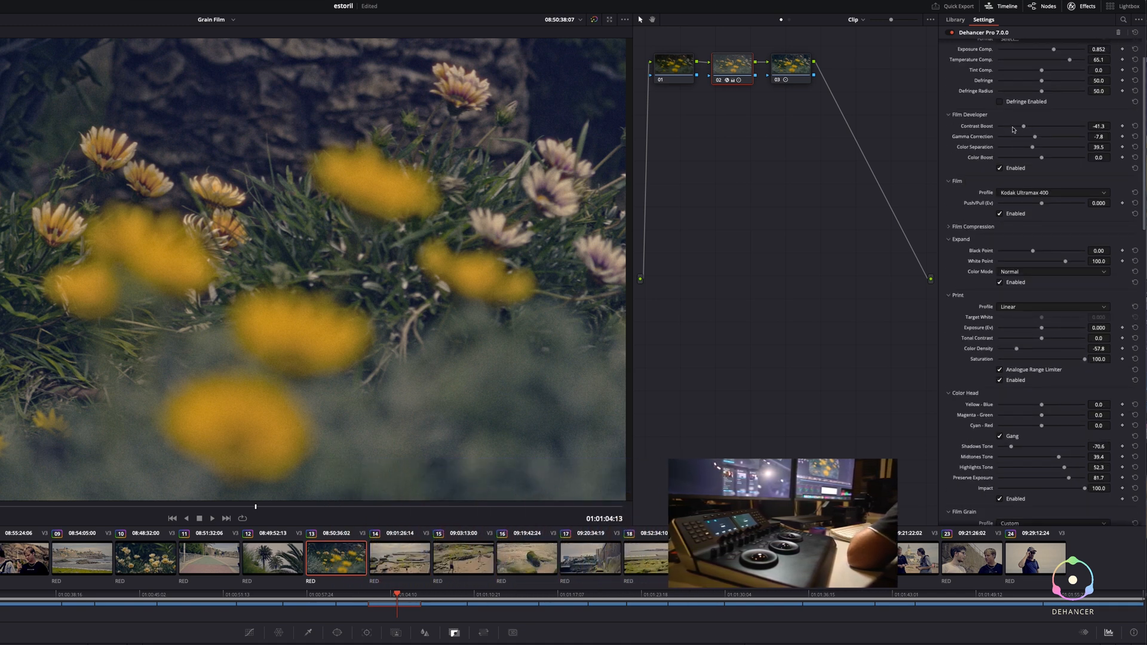
# - Adjust the flower shot's Contrast Boost from -41.3 to about -9.9
pyautogui.moveTo(1022, 126); pyautogui.dragTo(1038, 126)
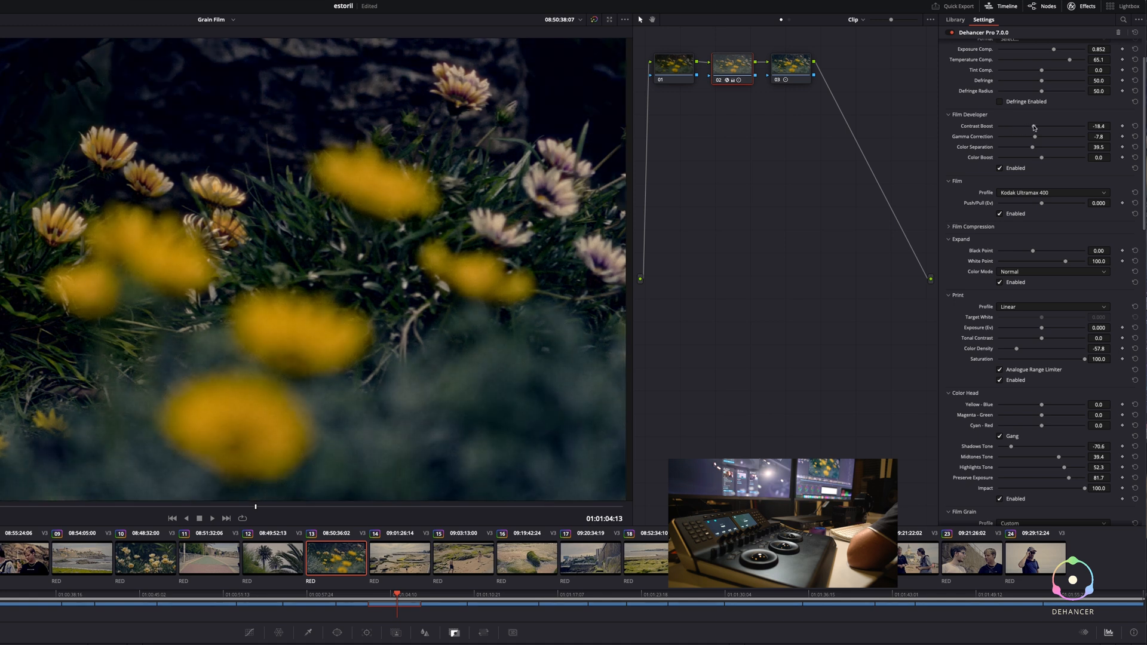
pyautogui.moveTo(1039, 126); pyautogui.dragTo(1031, 126)
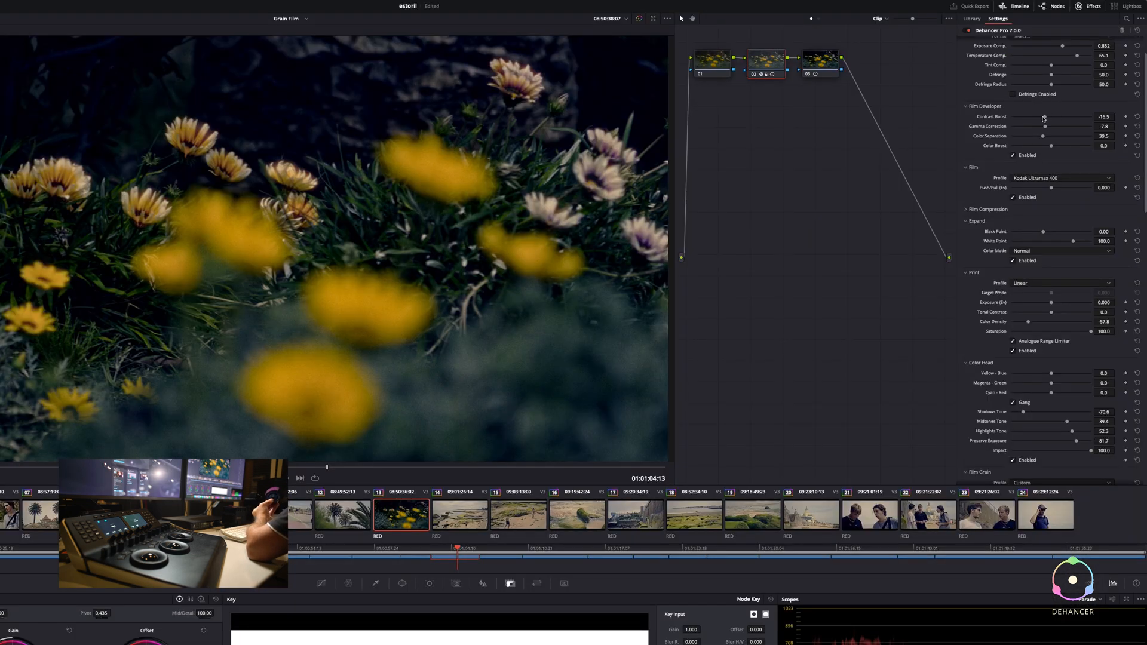
pyautogui.moveTo(1044, 118); pyautogui.dragTo(1051, 117)
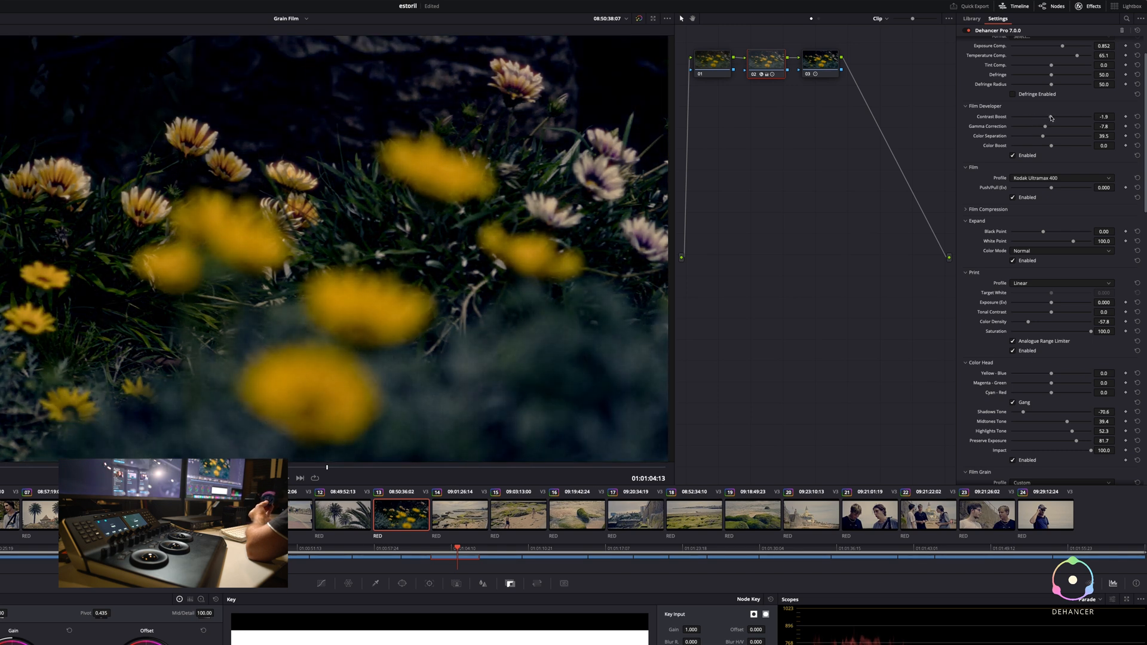
pyautogui.moveTo(1045, 116); pyautogui.dragTo(1039, 116)
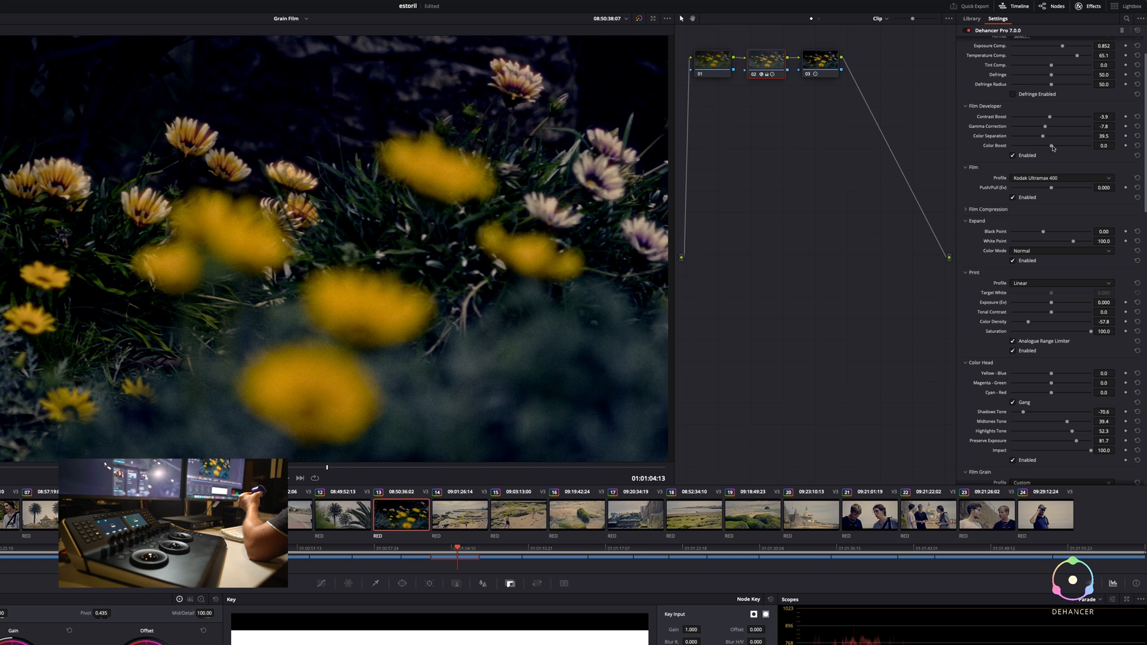
pyautogui.moveTo(1042, 146); pyautogui.dragTo(1075, 146)
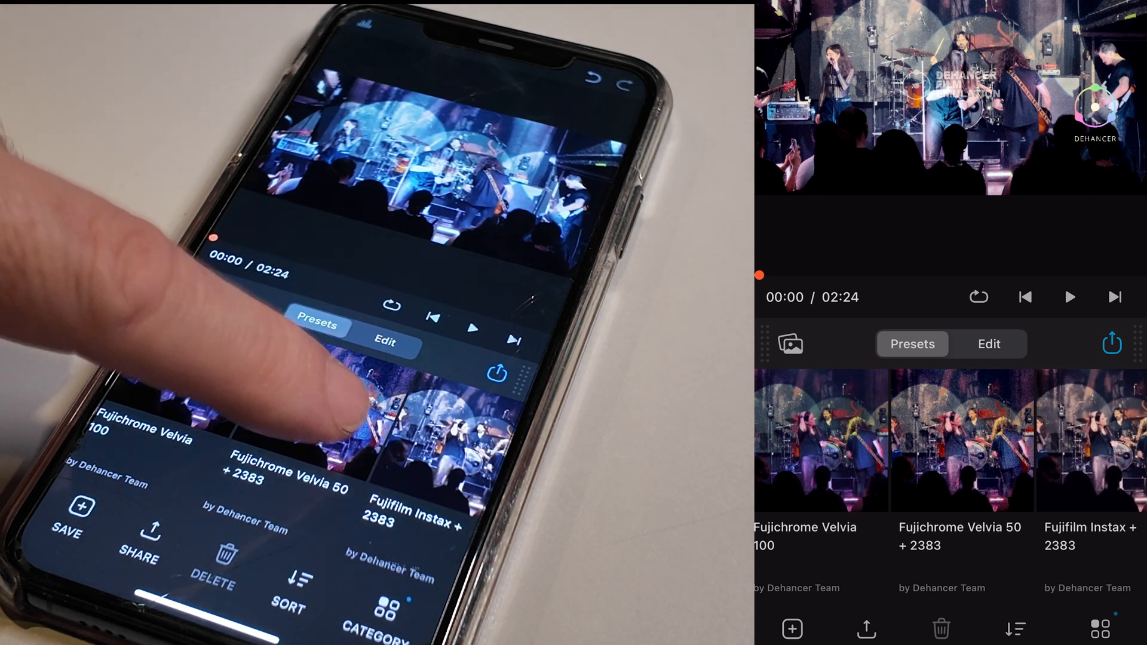
# - Apply the Fujifilm Instax + 2383 look and show its Expand sliders
pyautogui.click(1014, 439)
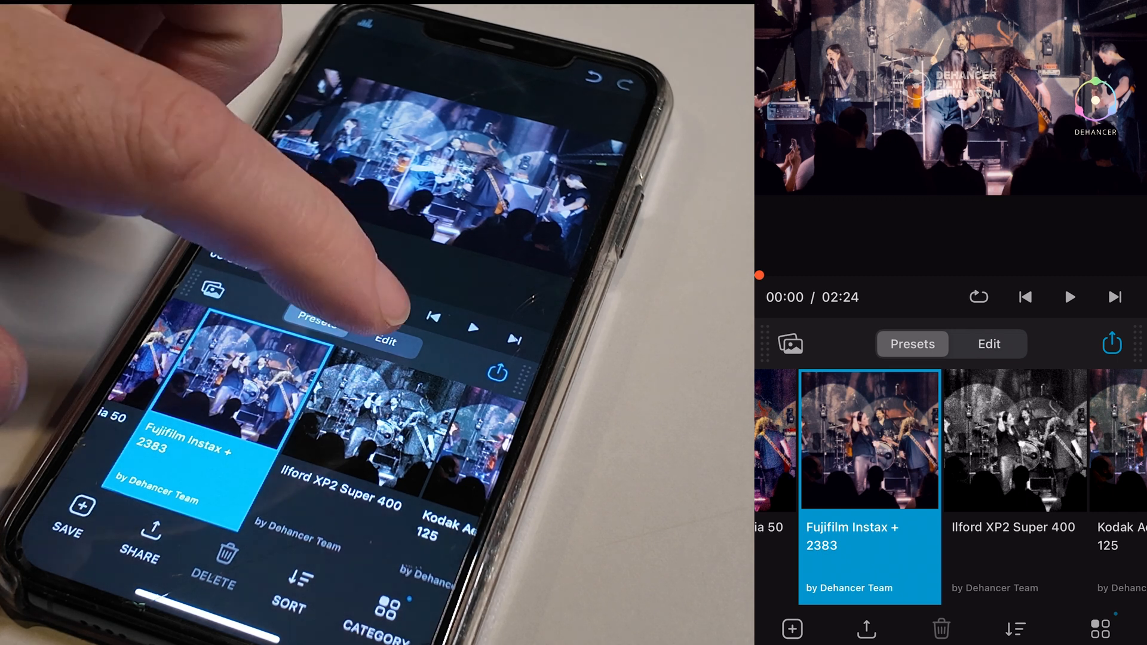
pyautogui.click(987, 344)
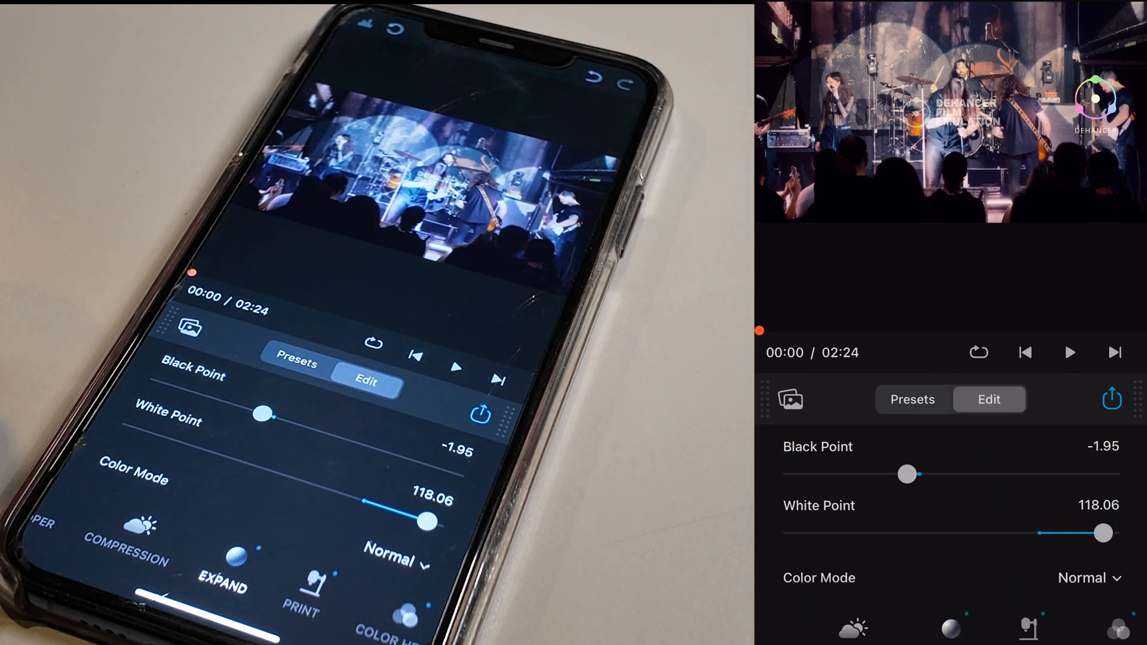
# - Lower the concert clip's Black Point to -5.39 and Temperature Comp to -31.93
pyautogui.moveTo(910, 473); pyautogui.dragTo(857, 474)
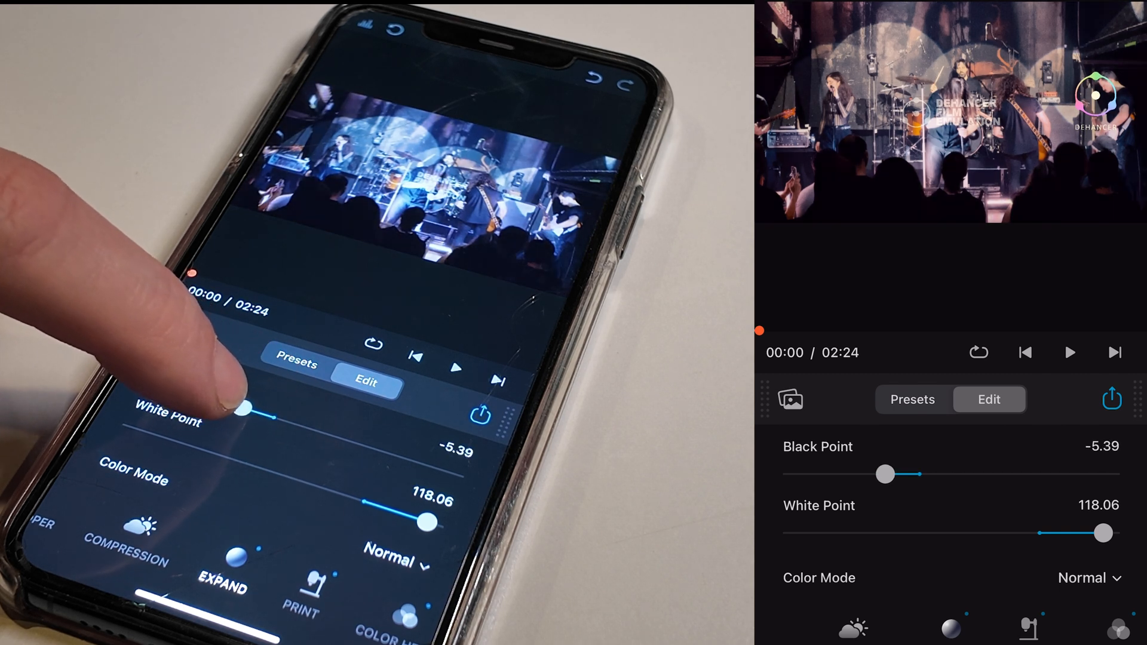
pyautogui.moveTo(885, 473); pyautogui.dragTo(958, 474)
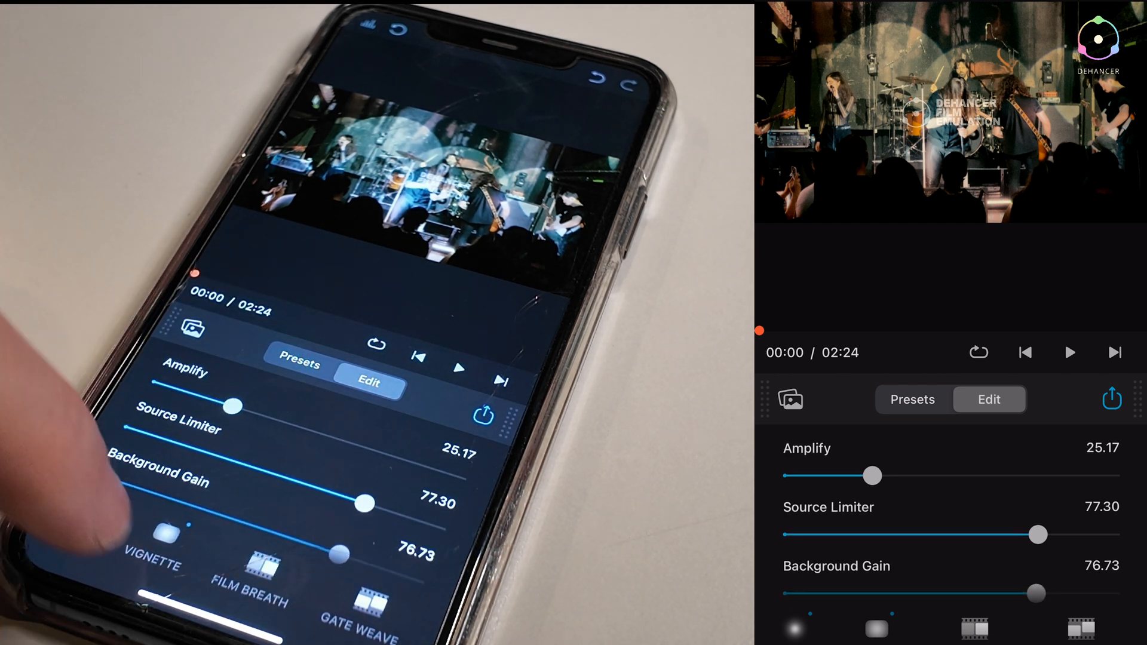
pyautogui.hscroll(-3)
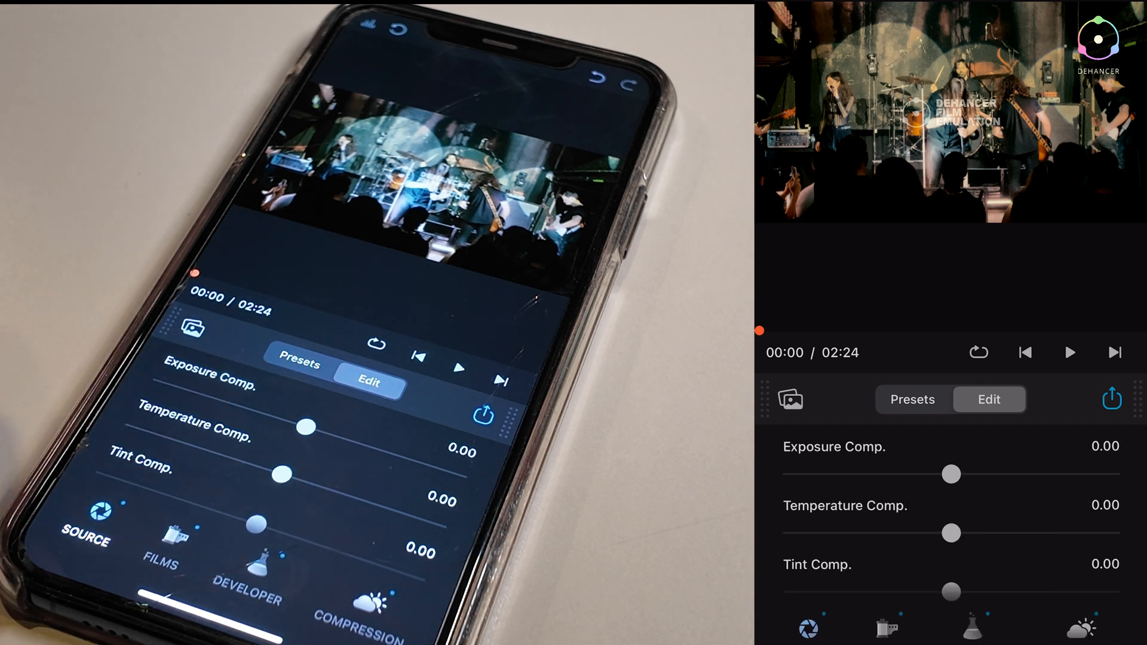
pyautogui.moveTo(951, 533); pyautogui.dragTo(900, 533)
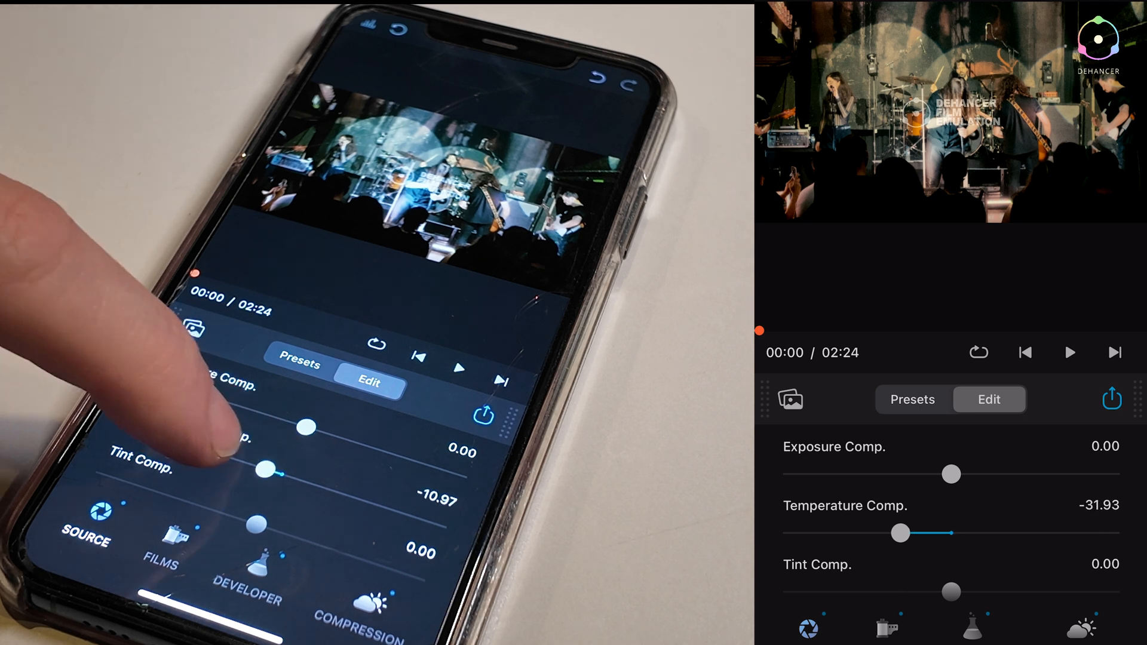